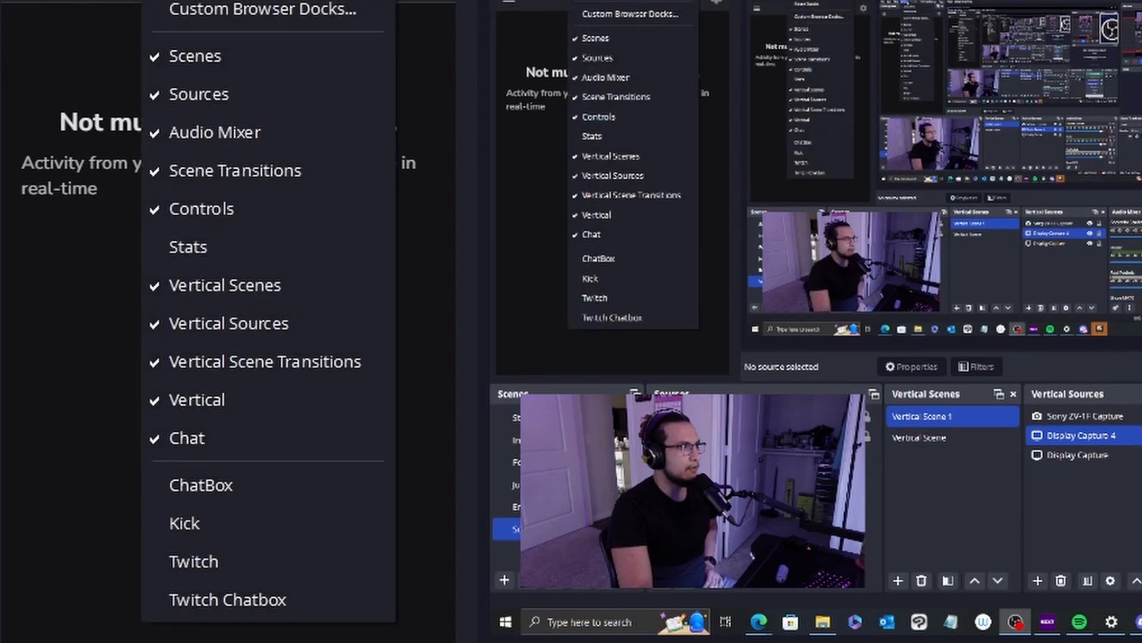
mouse_move(219, 149)
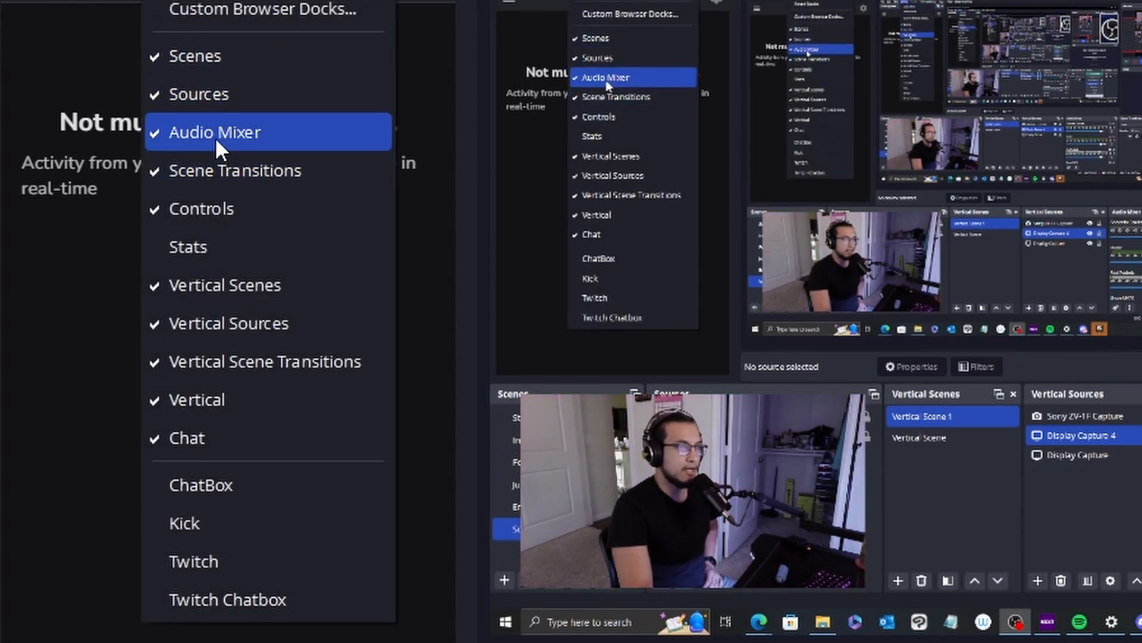
Step: Ensure the Audio Mixer dock is shown so the ShureMV7X channel is visible
left_click(216, 132)
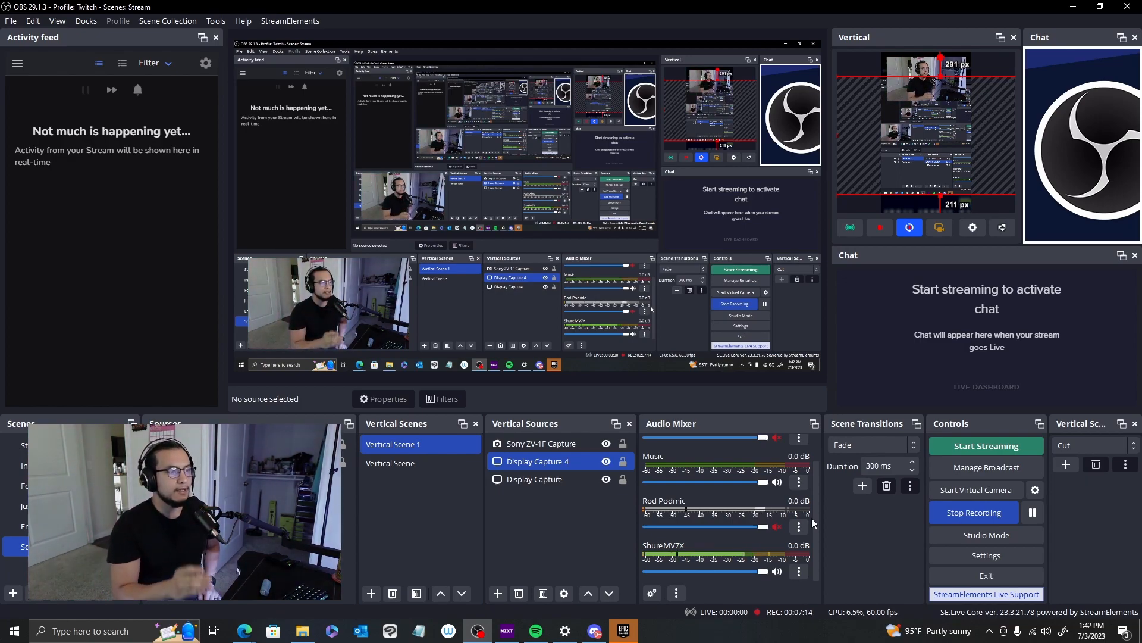
mouse_move(911, 566)
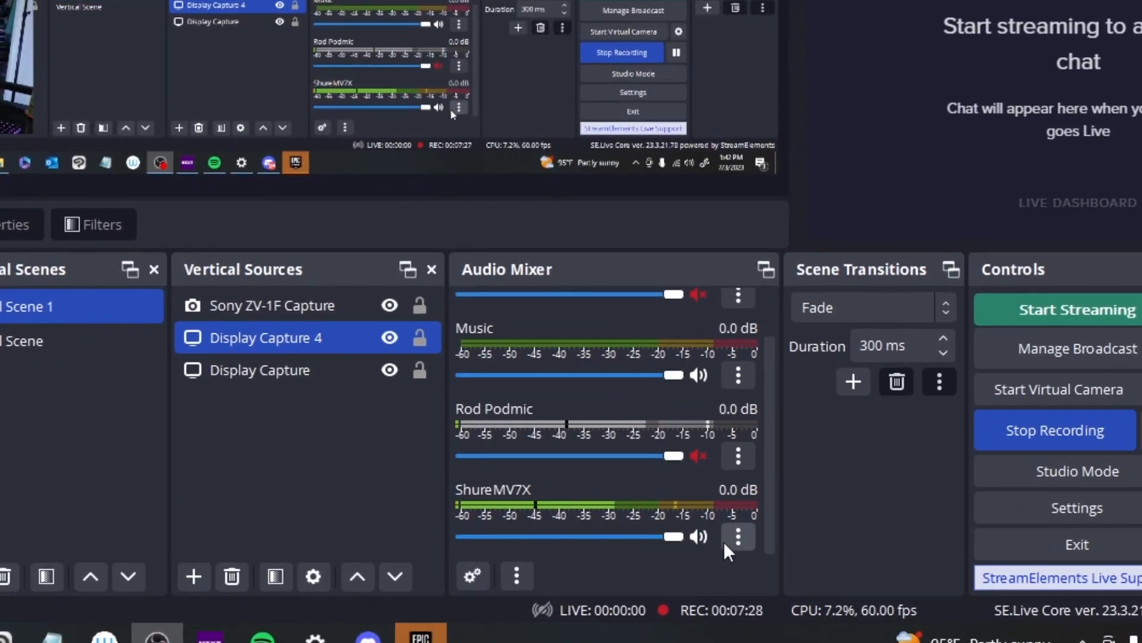
Step: Open the Filters window for the ShureMV7X channel from its three-dot menu
left_click(737, 536)
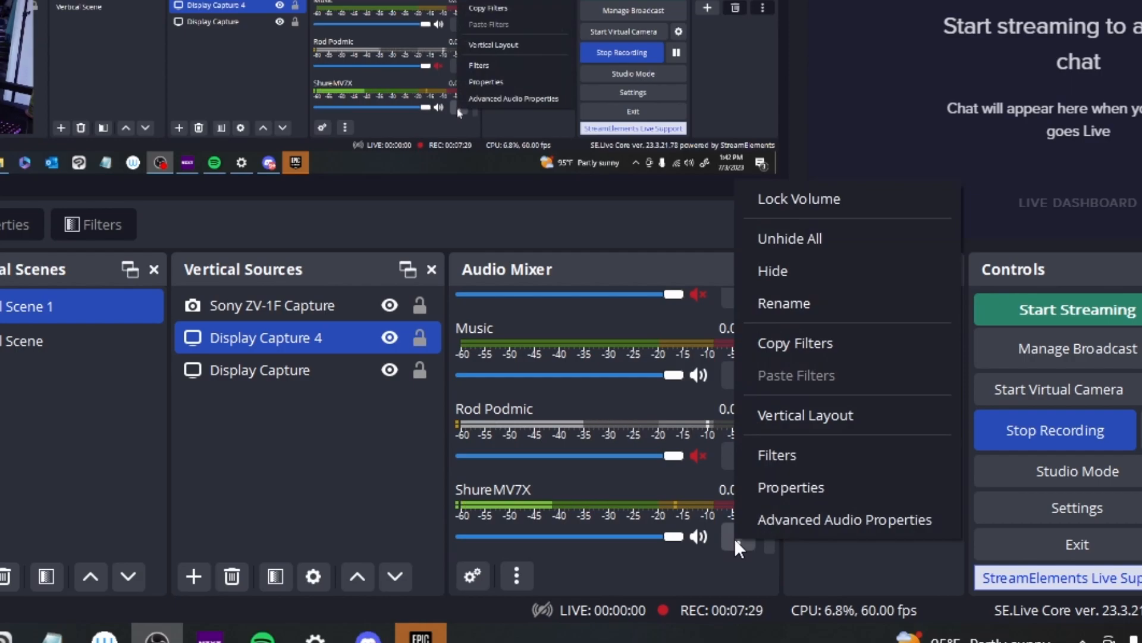
left_click(777, 455)
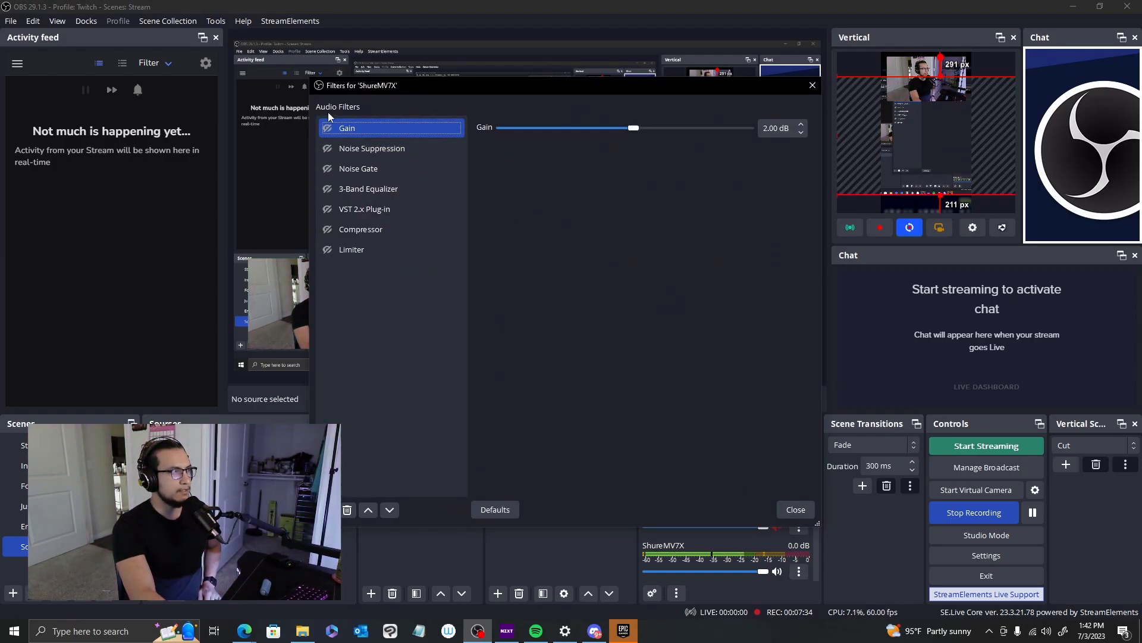
mouse_move(357, 293)
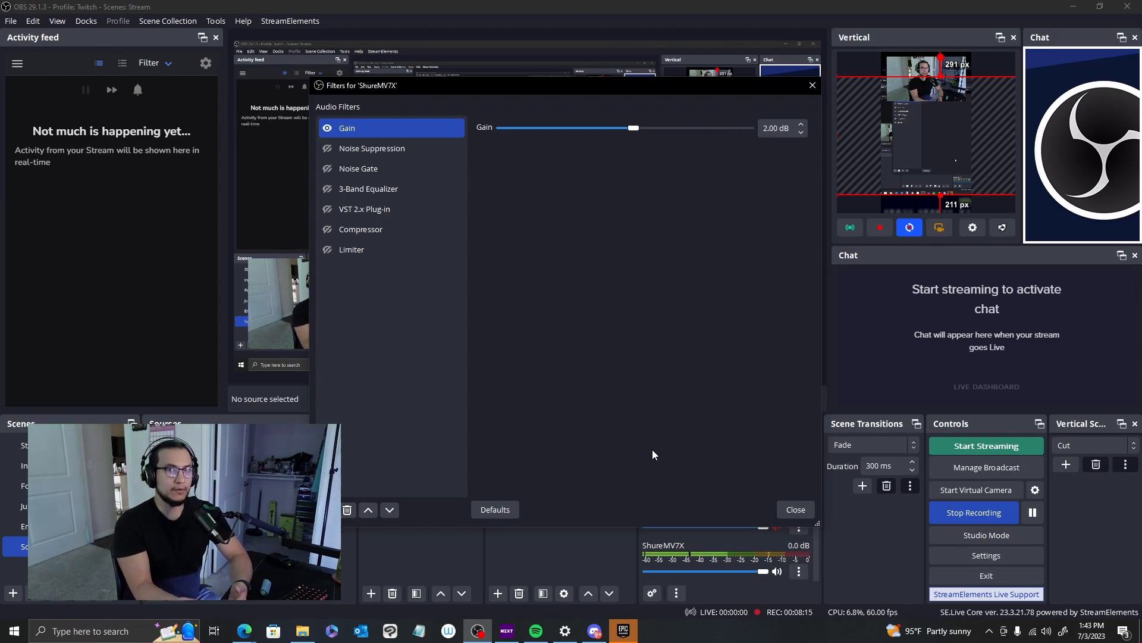
mouse_move(633, 171)
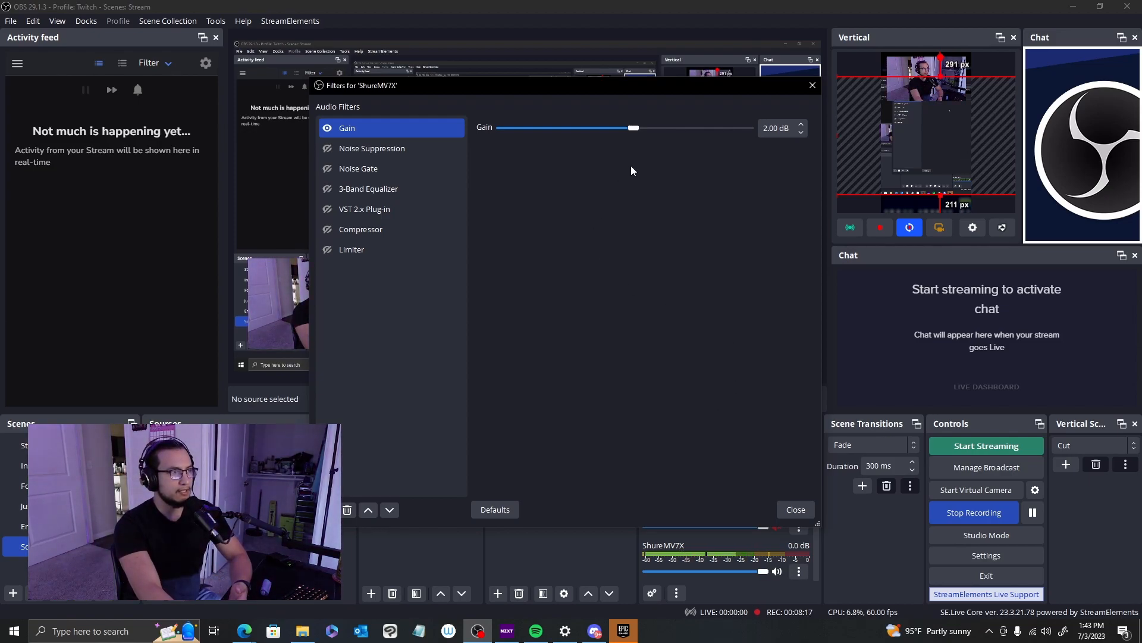
left_click_drag(632, 128, 665, 127)
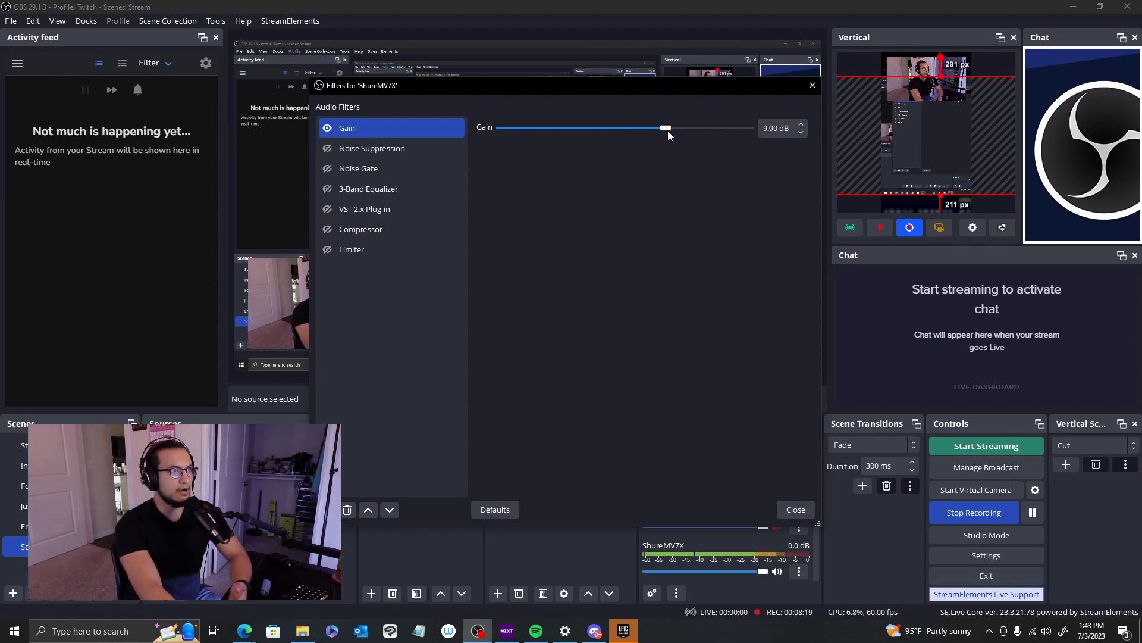
left_click_drag(664, 127, 652, 127)
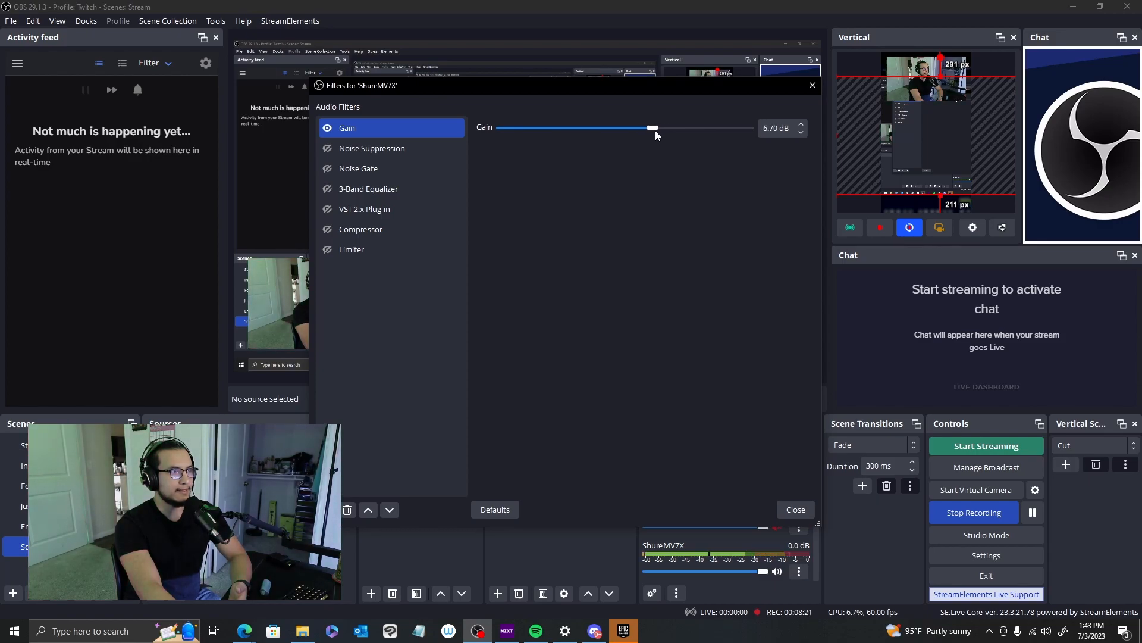
left_click(800, 134)
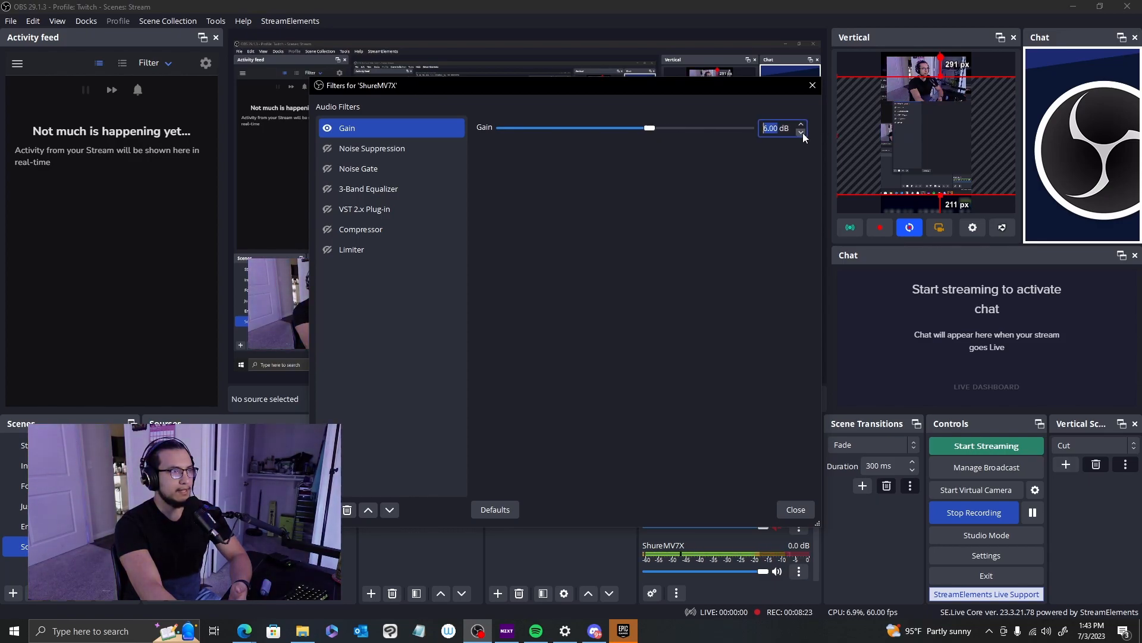
mouse_move(783, 227)
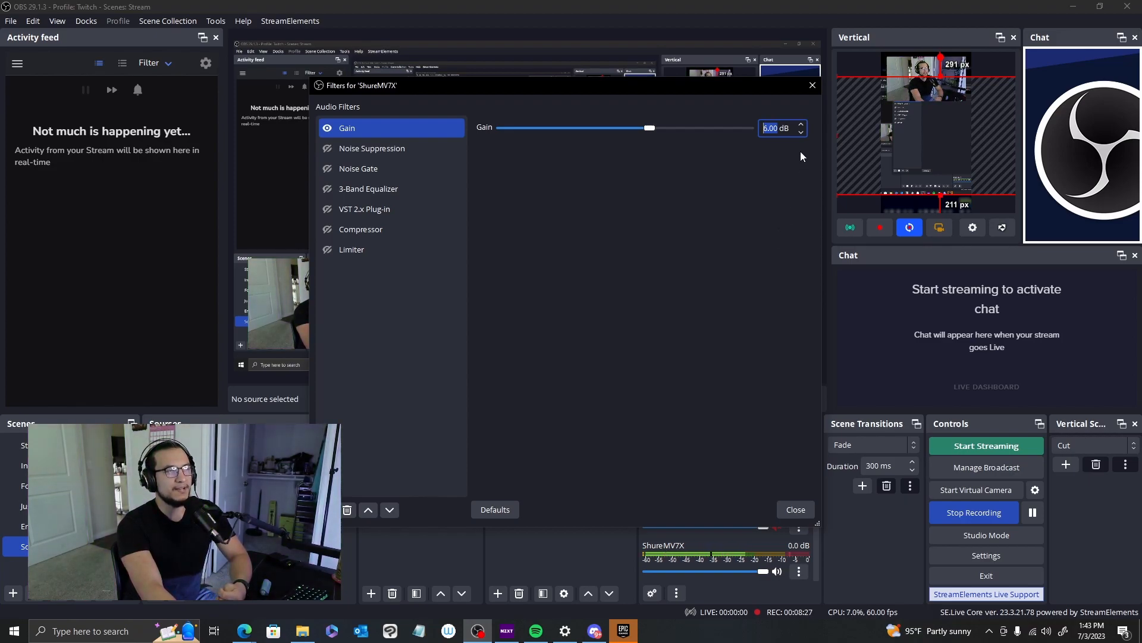
left_click(800, 133)
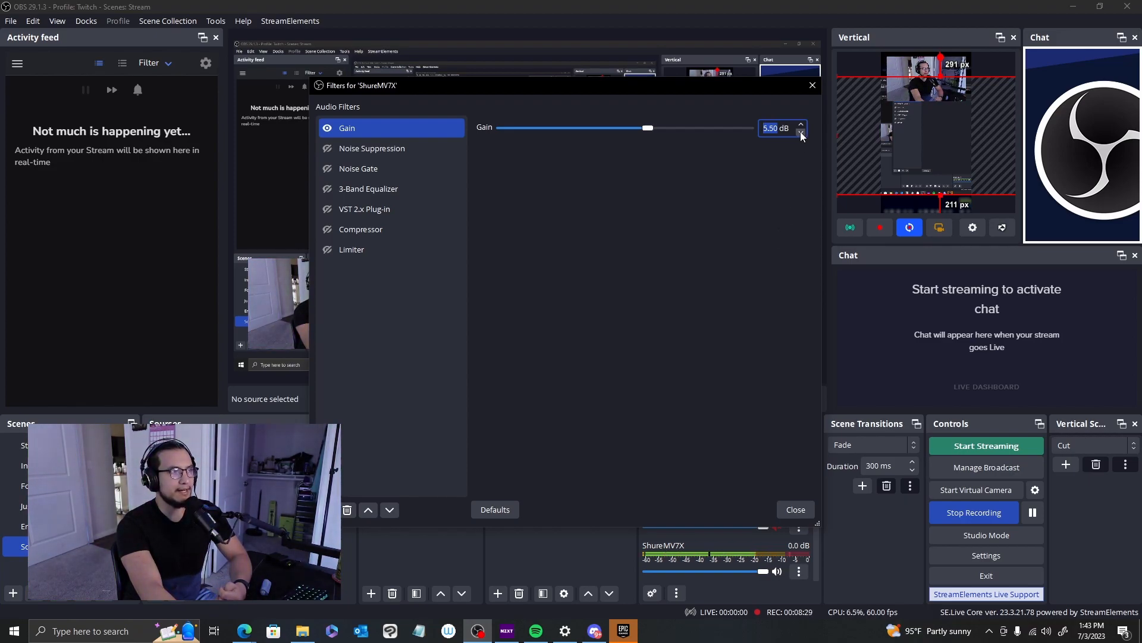
left_click(800, 134)
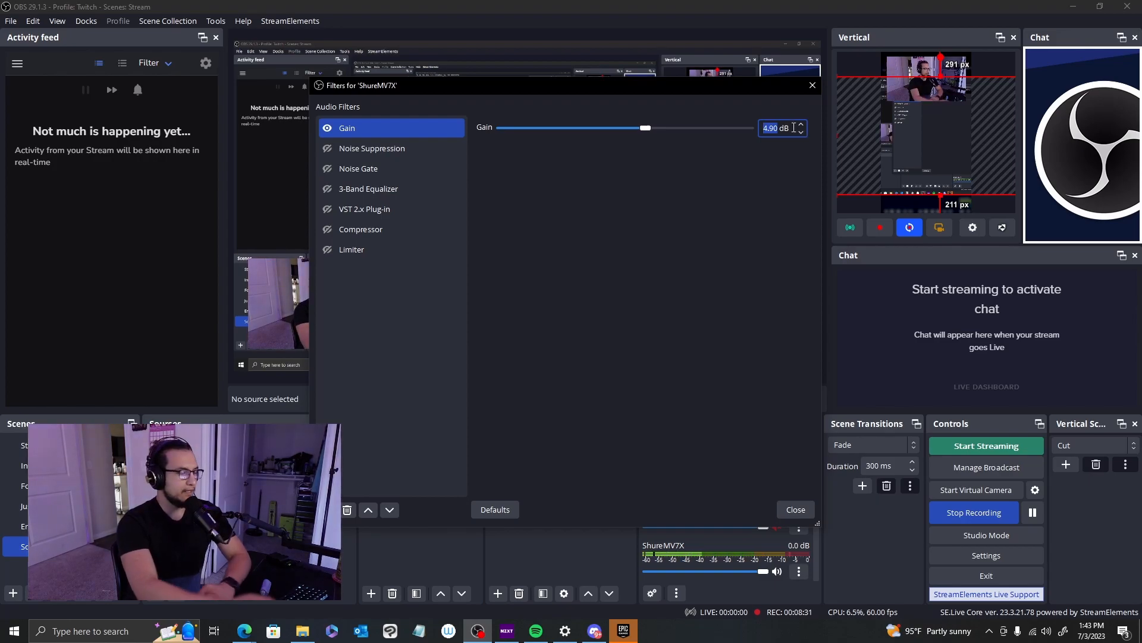
left_click_drag(645, 128, 634, 127)
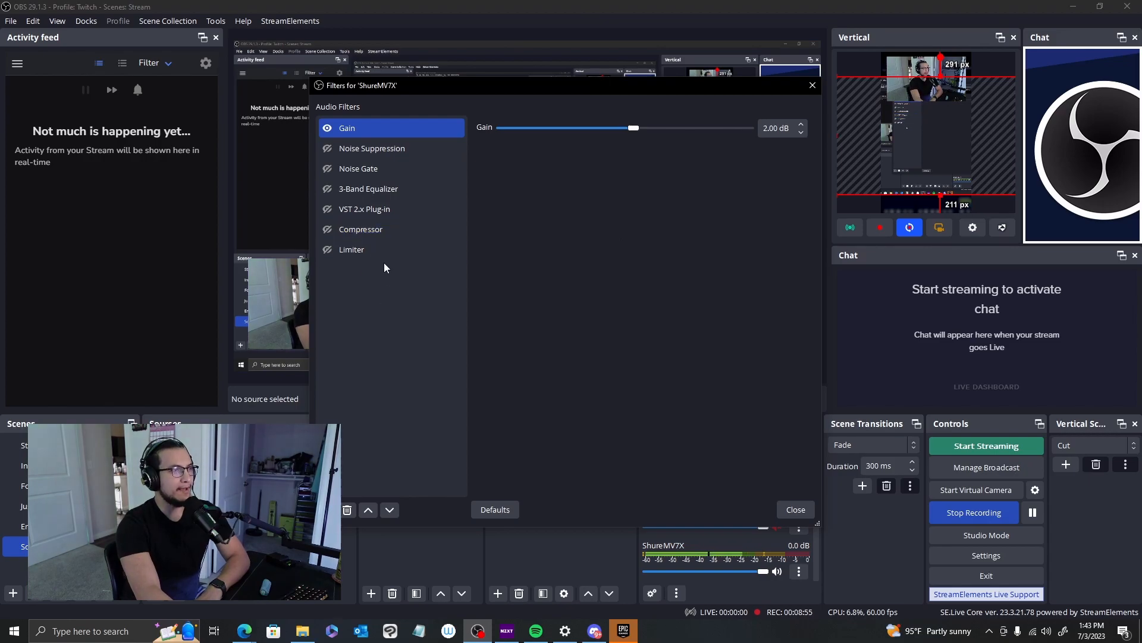
left_click(371, 147)
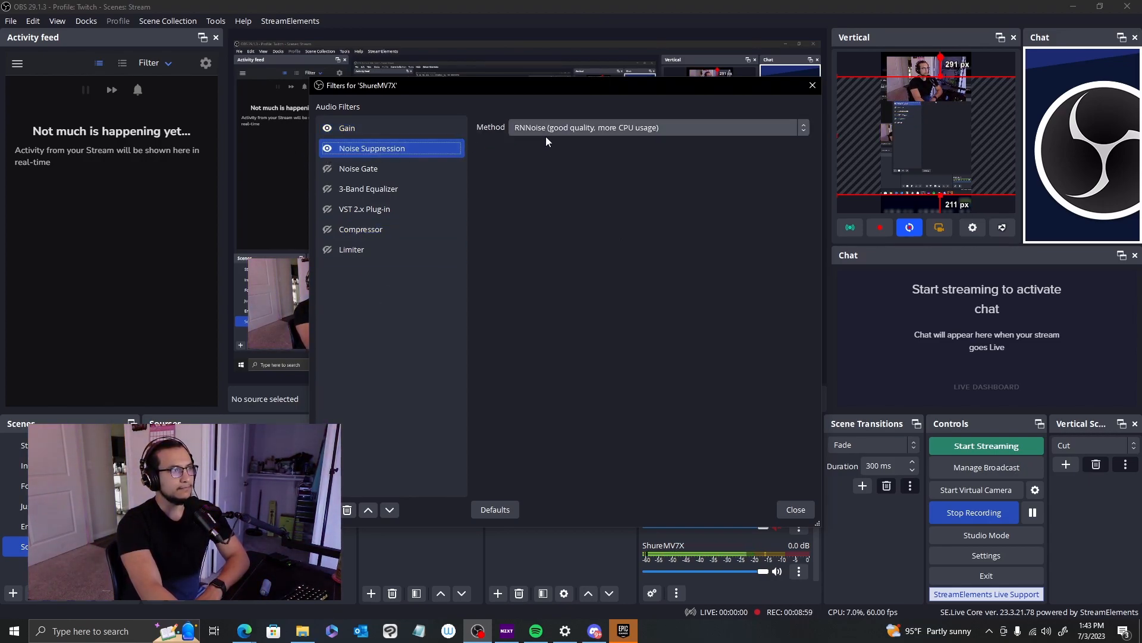
Step: Keep RNNoise (good quality, more CPU usage) as the Noise Suppression method
left_click(655, 127)
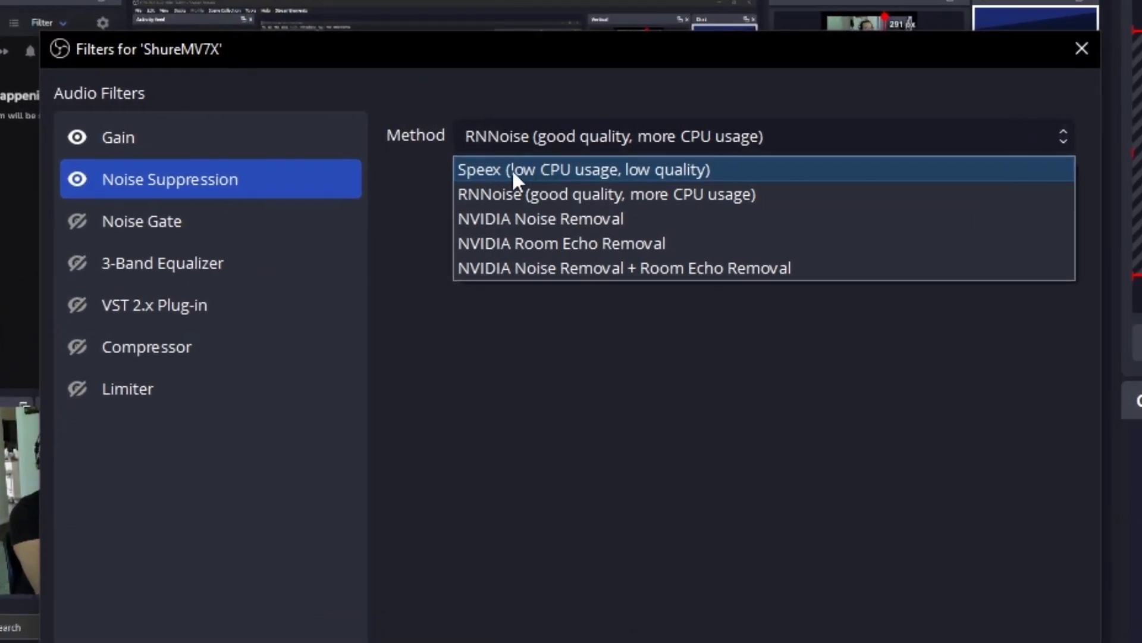
mouse_move(530, 233)
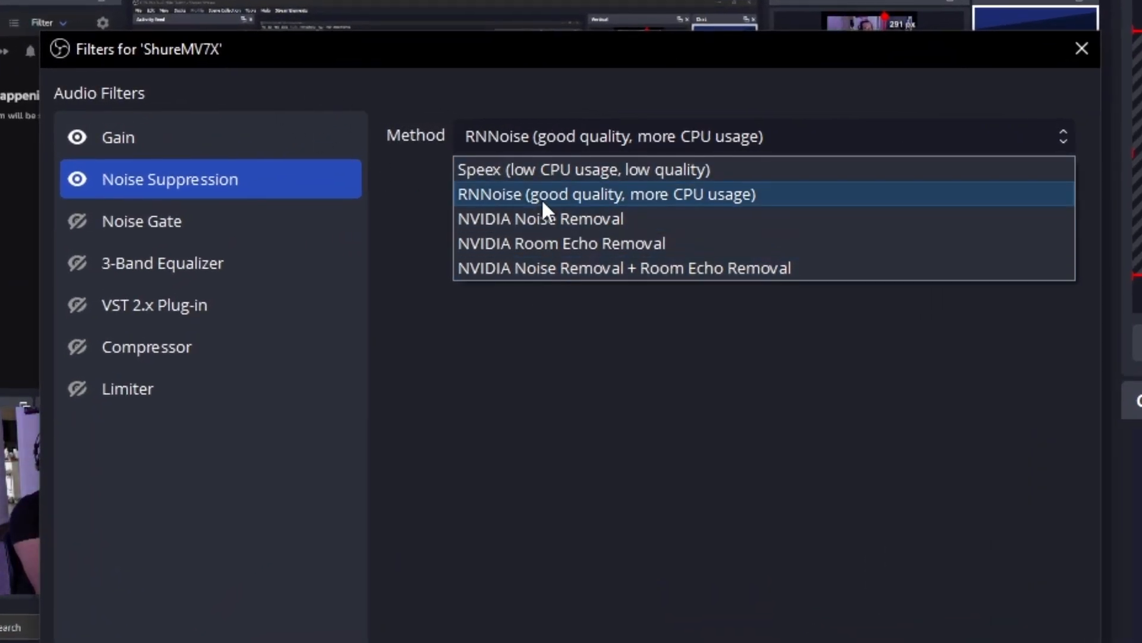
left_click(607, 194)
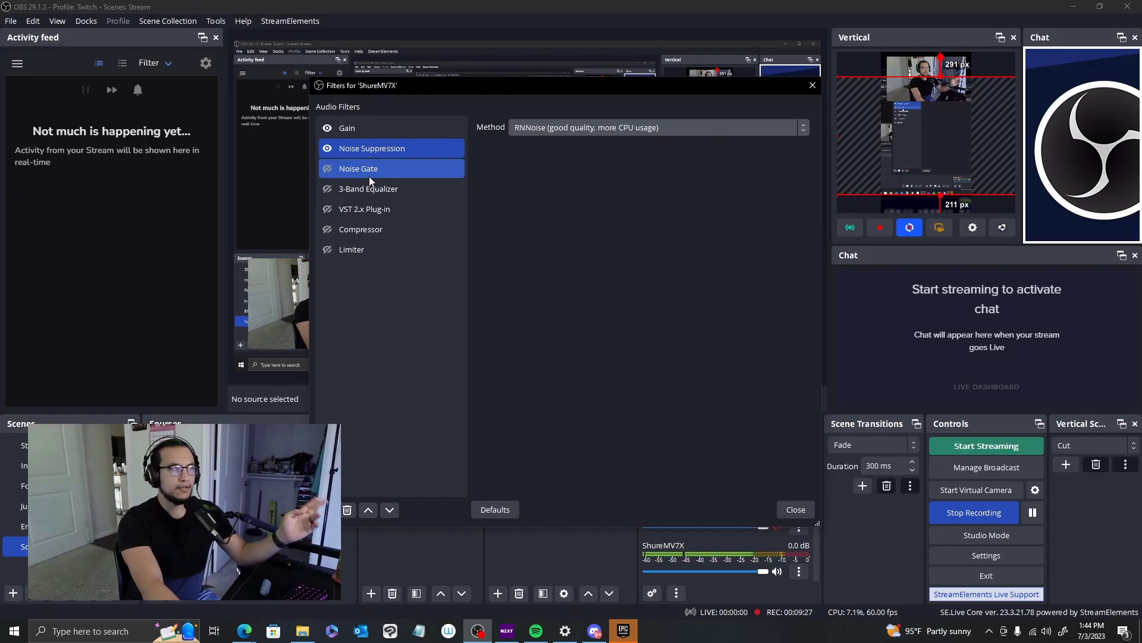
left_click(388, 148)
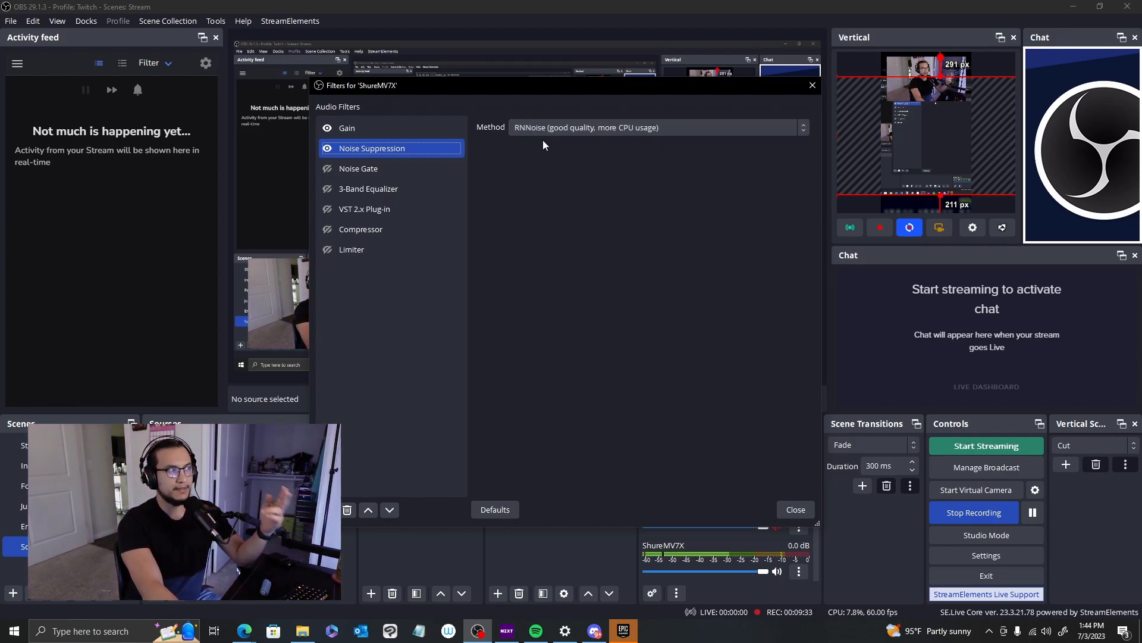
Step: Show the 3-Band Equalizer with High 7.30, Mid 6.40 and Low 5.70 dB
left_click(369, 188)
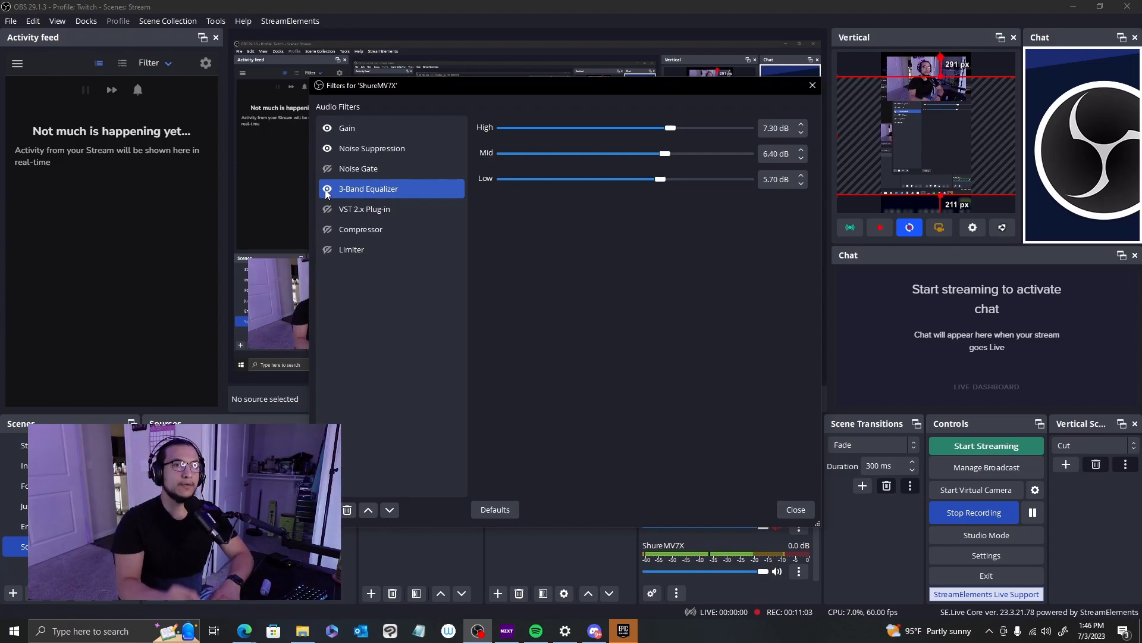
Step: Open the Voxengo Marvel GEQ interface from the VST 2.x Plug-in filter
left_click(388, 208)
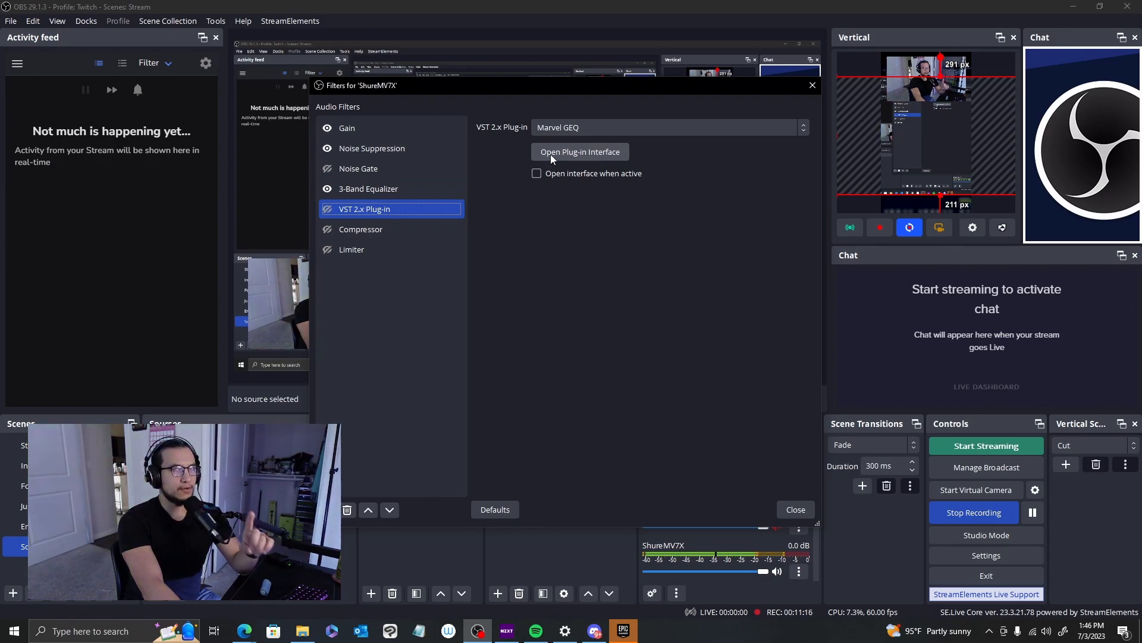
mouse_move(564, 161)
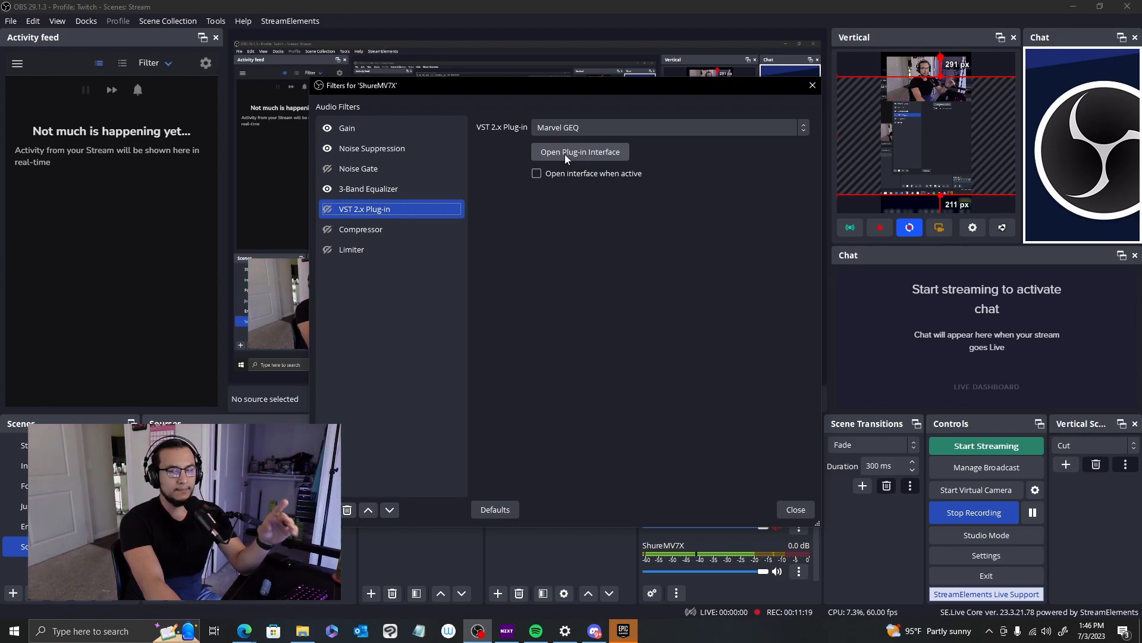
left_click(580, 152)
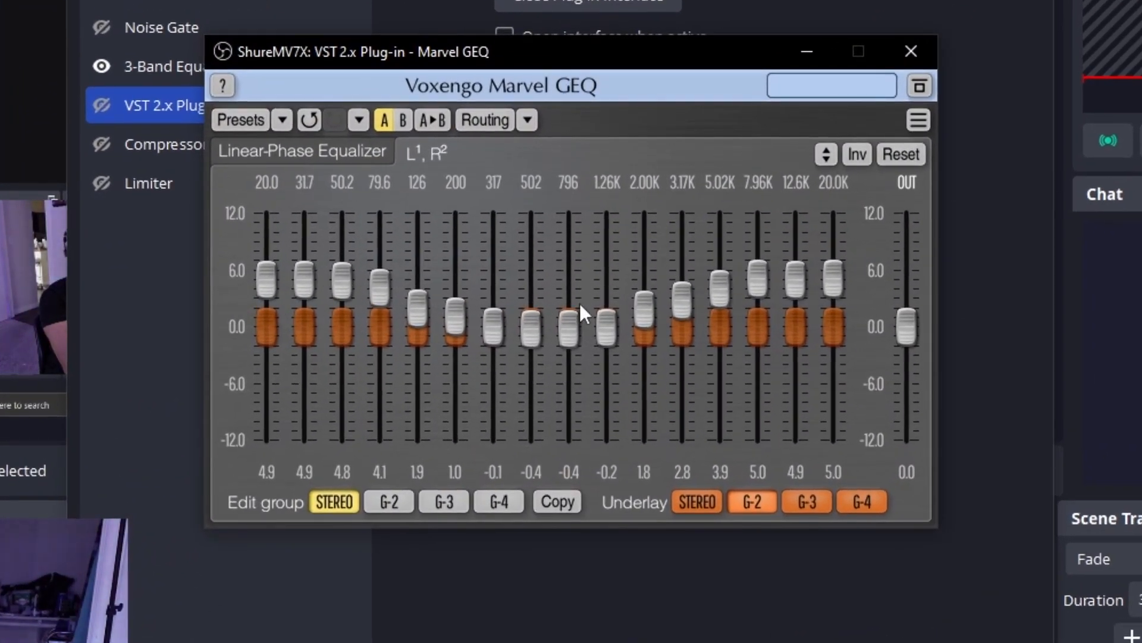
Step: Browse Marvel GEQ's Factory ROM presets without applying one, then close the plug-in window
left_click(281, 120)
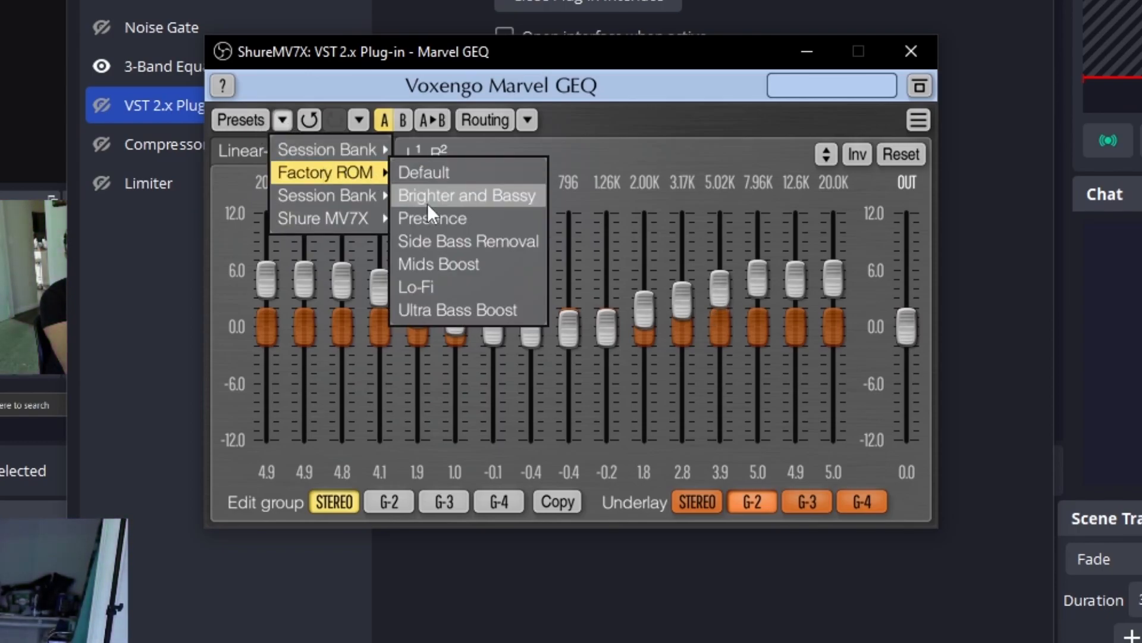
mouse_move(449, 252)
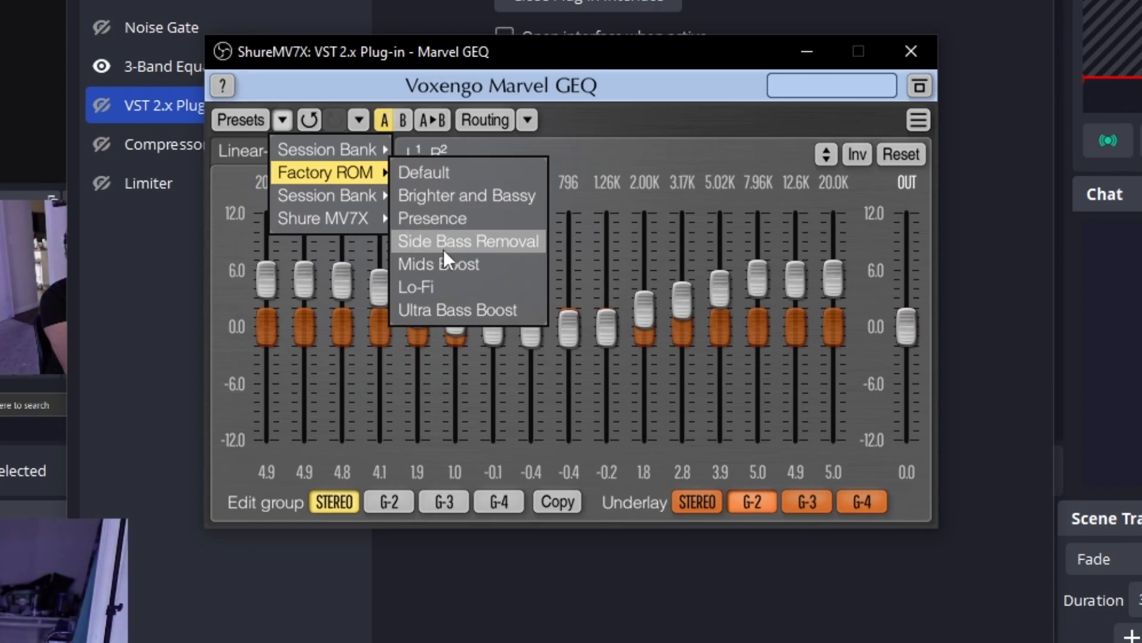
mouse_move(458, 298)
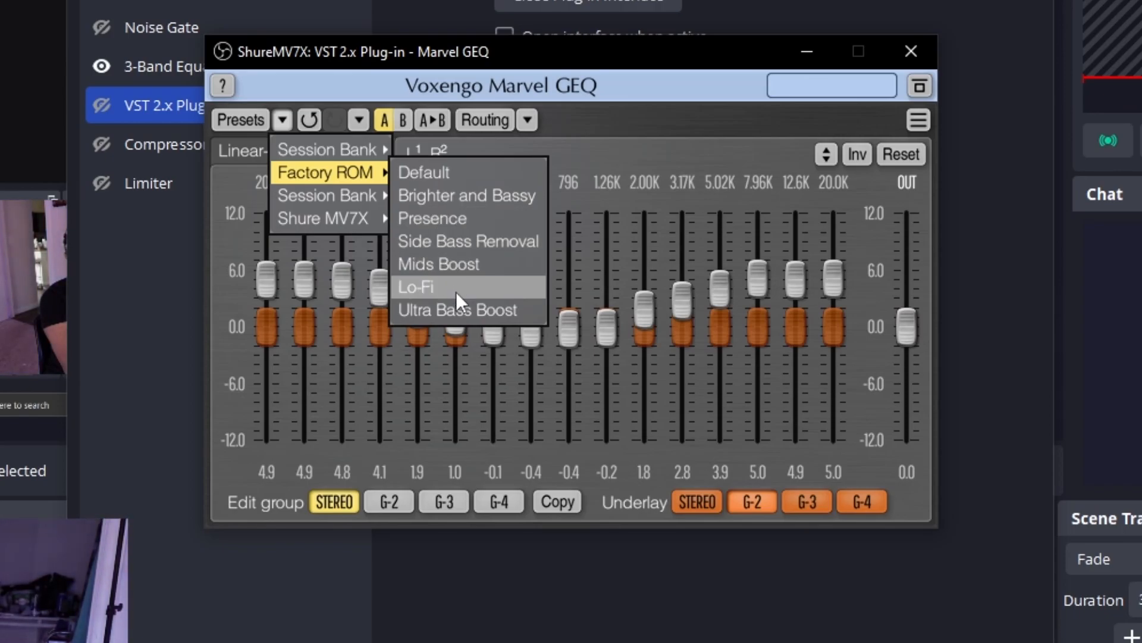
mouse_move(565, 169)
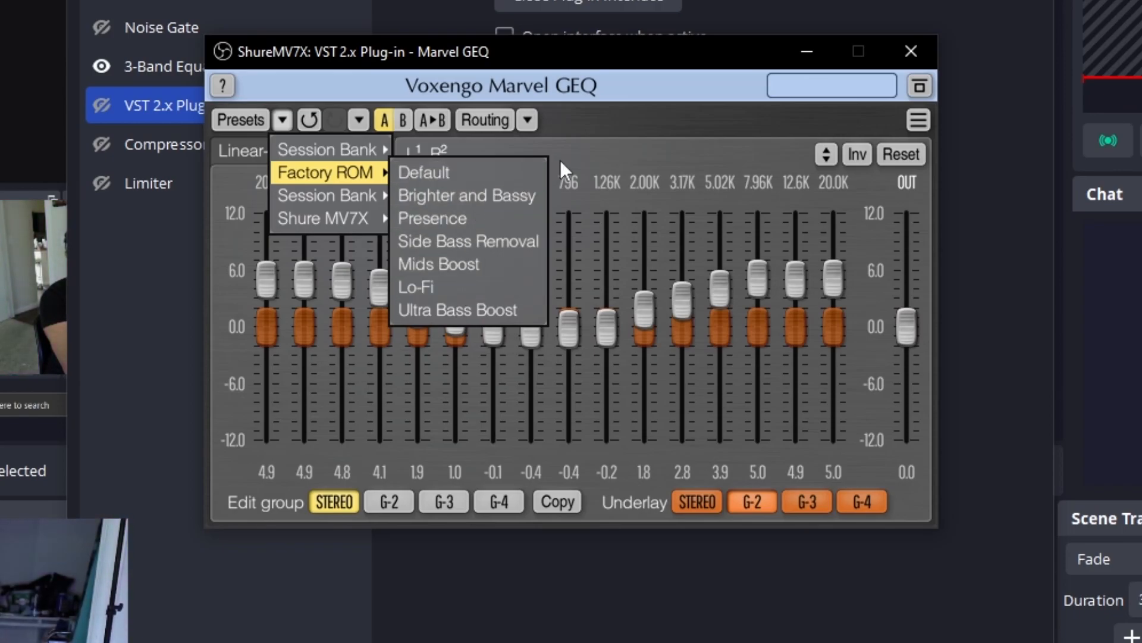
mouse_move(911, 51)
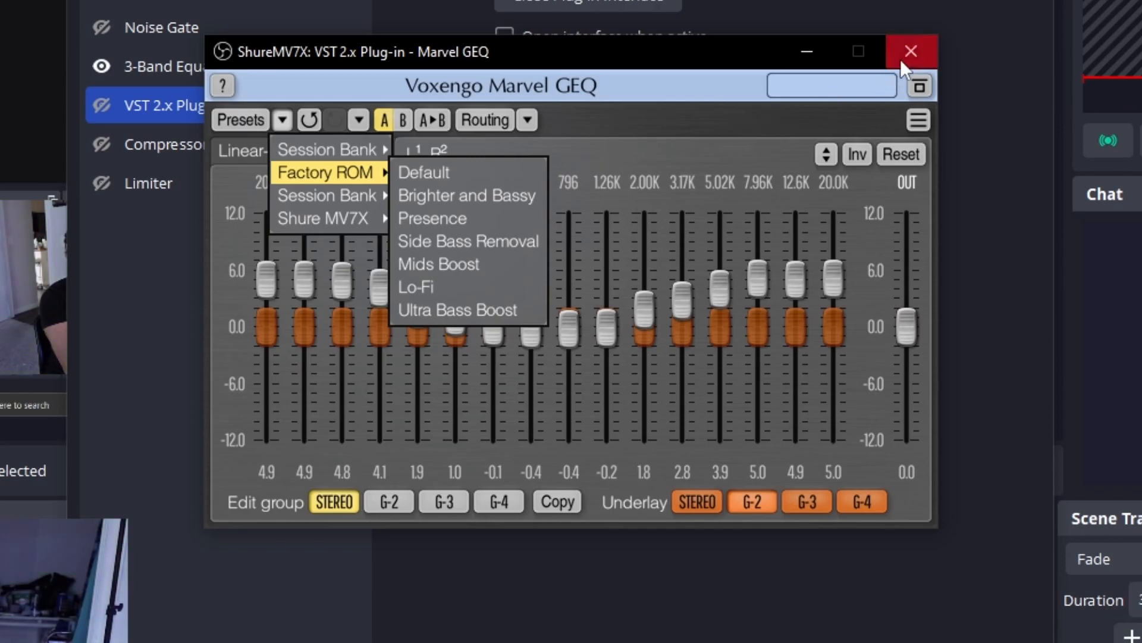
left_click(911, 50)
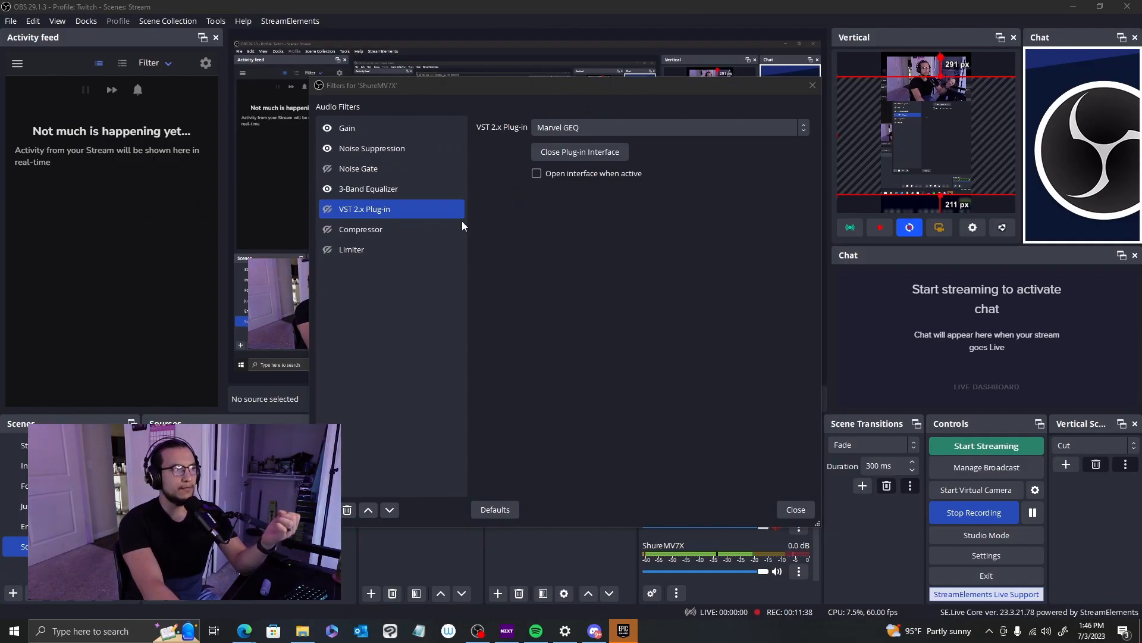